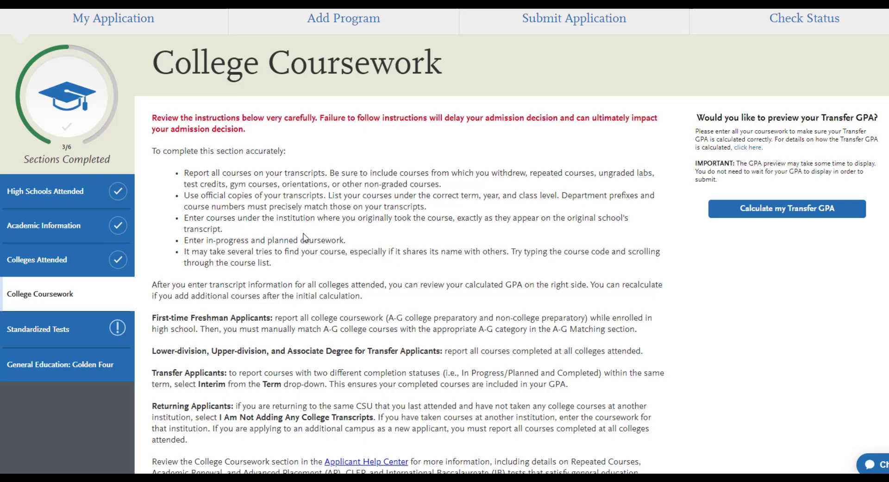
Scroll down to the Cuesta College transcript's Fall 2022 and Spring 2023 course tables.
scroll(down, 3)
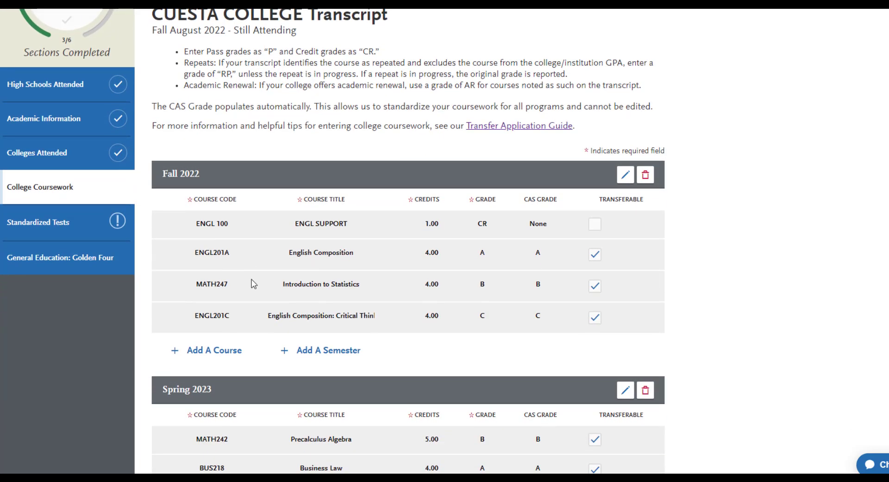
scroll(down, 3)
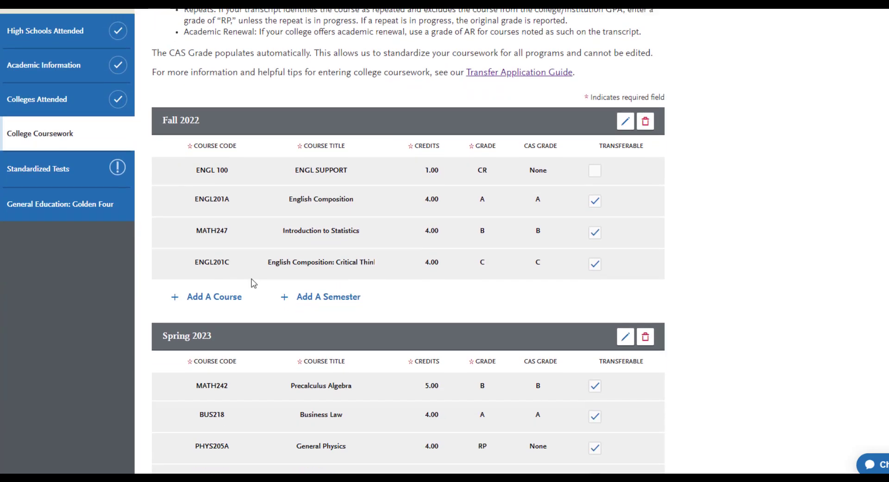
mouse_move(548, 294)
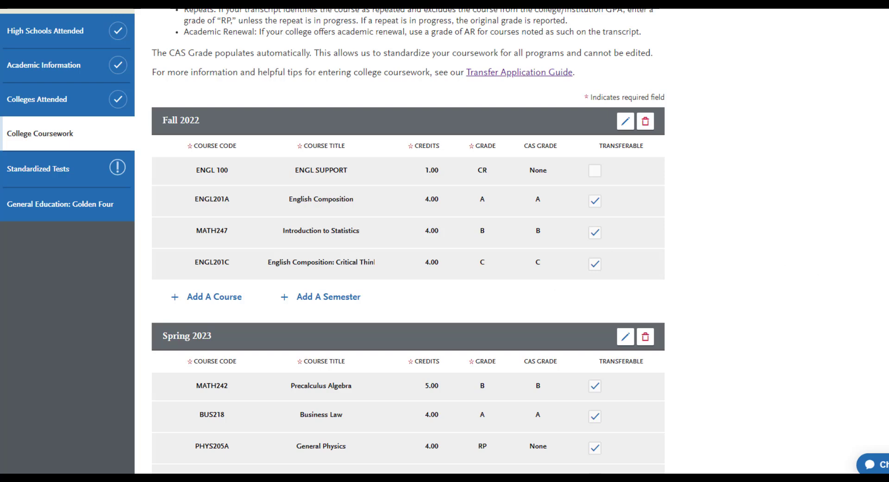
scroll(down, 3)
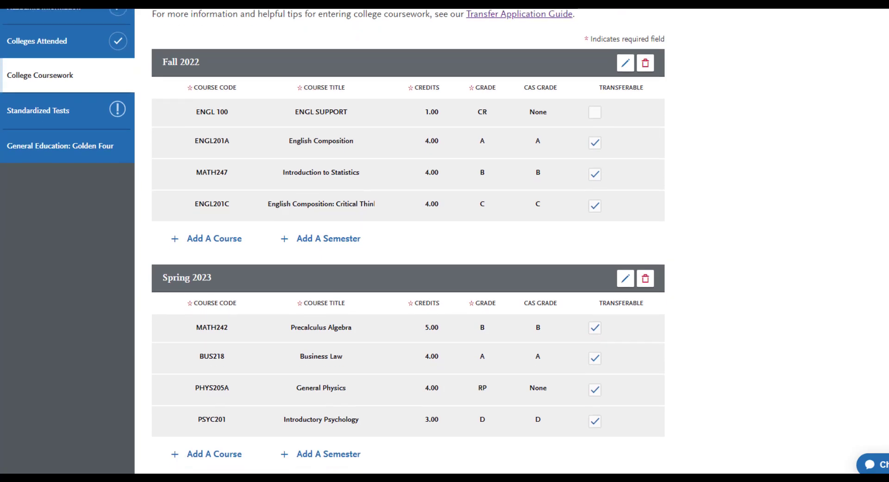
mouse_move(680, 128)
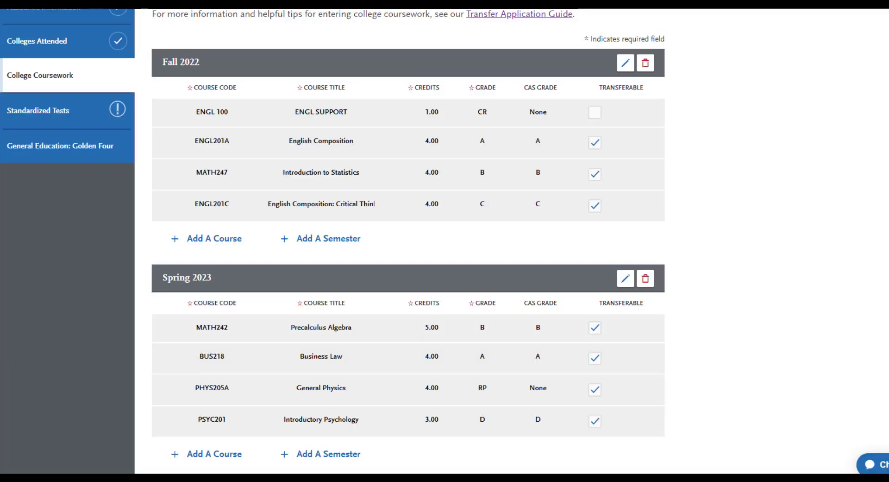
mouse_move(522, 379)
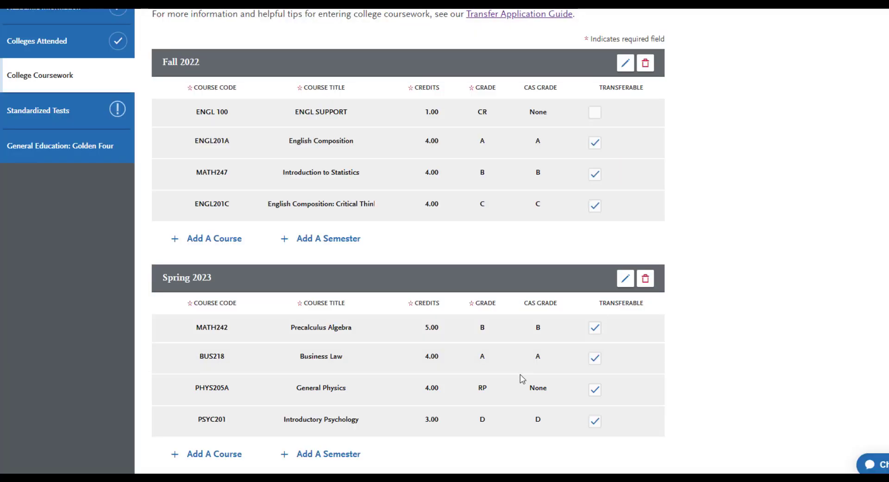
mouse_move(649, 392)
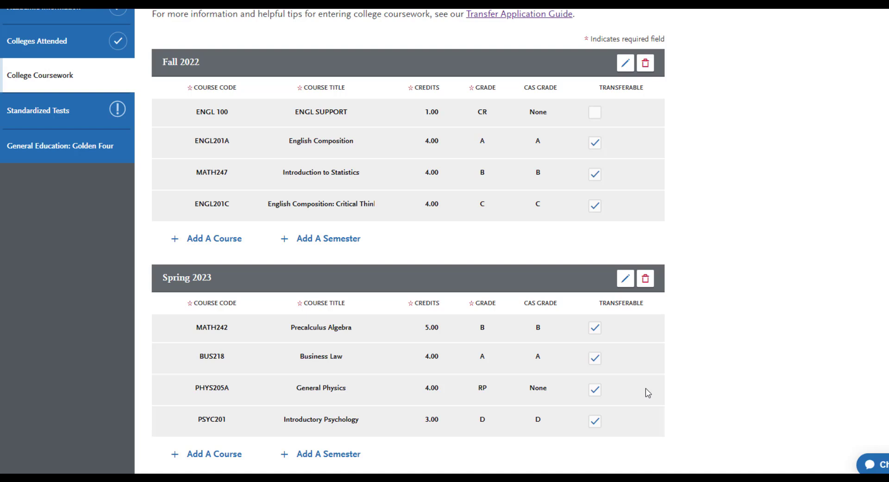
Scroll down to the Summer 1 2023 and Fall 2024 in-progress terms, showing Introductory Psychology.
scroll(down, 3)
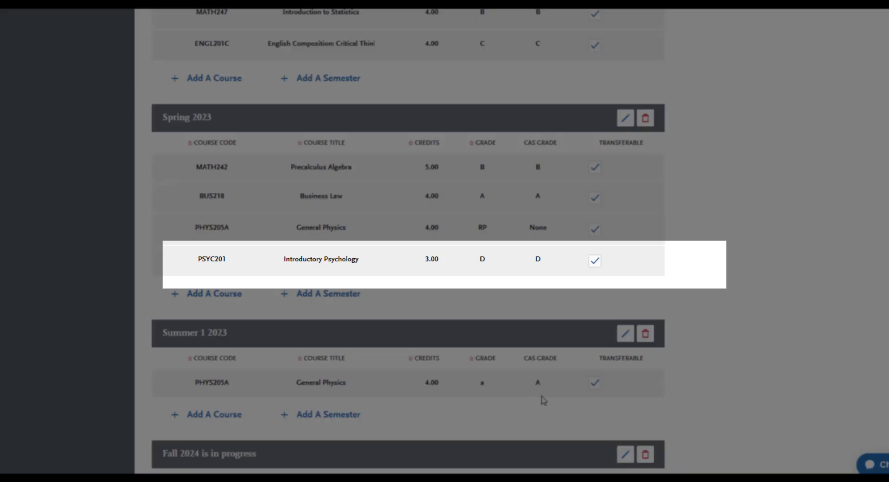
mouse_move(573, 398)
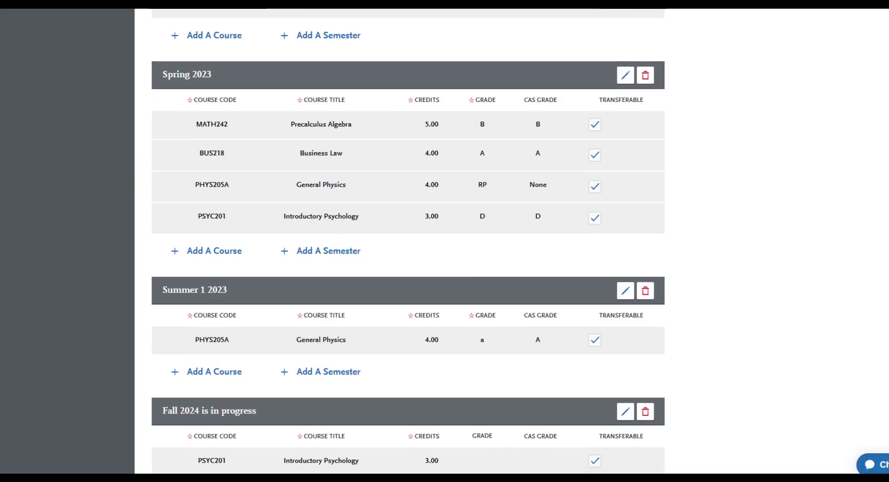
scroll(down, 3)
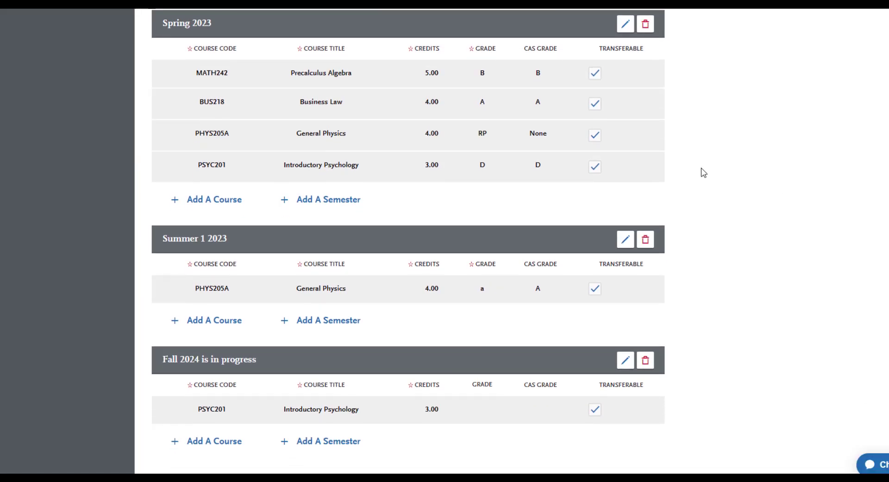
mouse_move(638, 170)
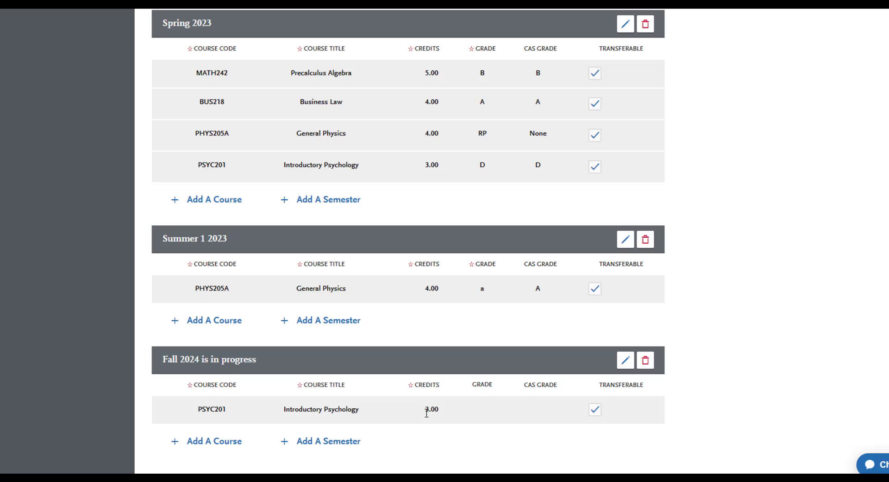
mouse_move(402, 419)
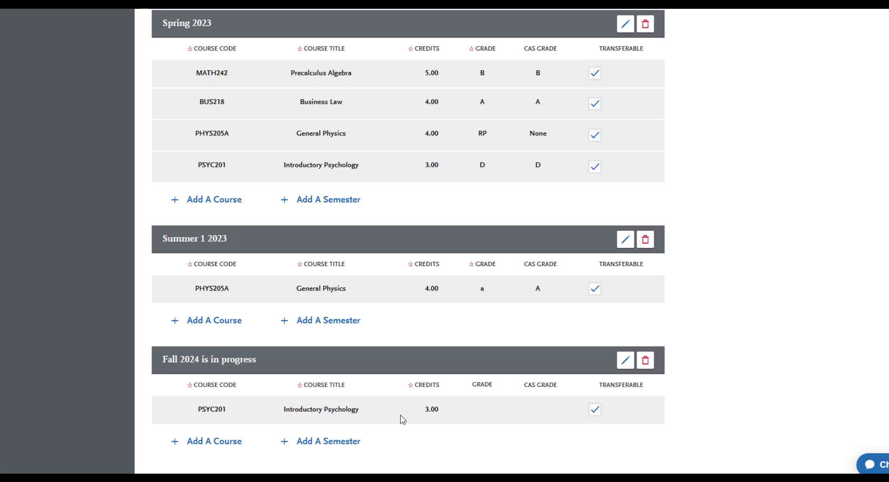
Add BIO201A Biology (5 credits) to Fall 2024 and save it.
click(624, 360)
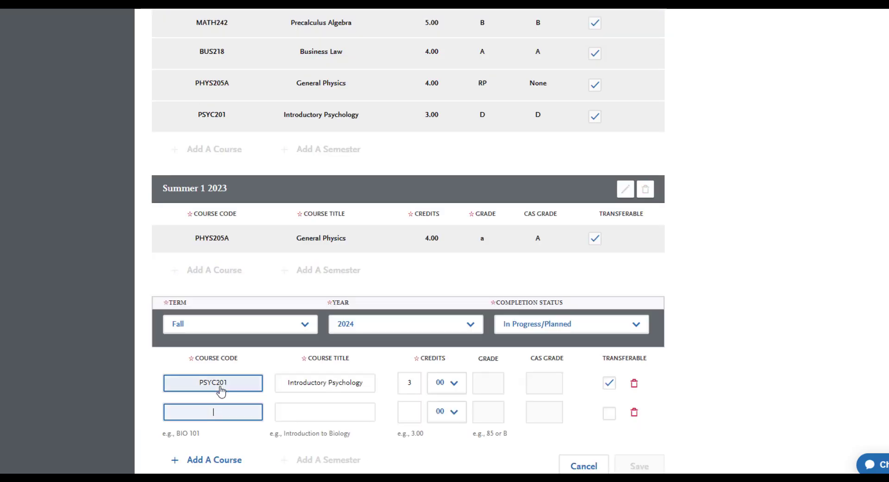
click(213, 411)
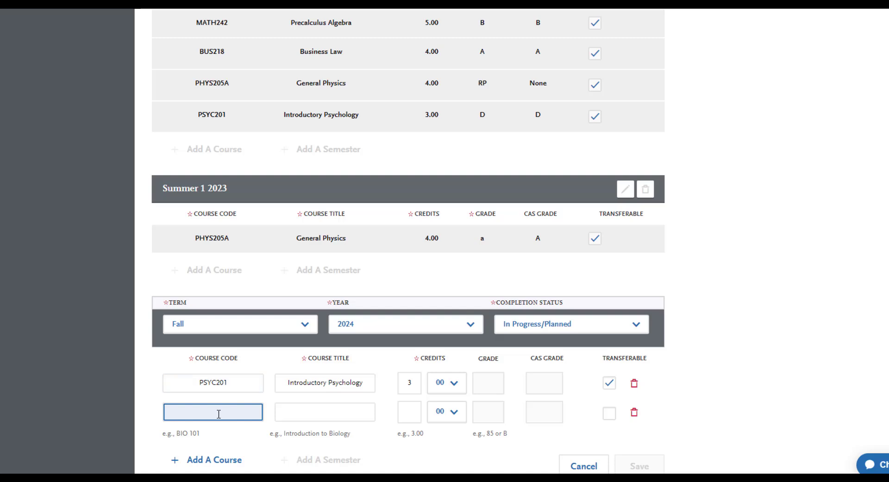
text(BIO)
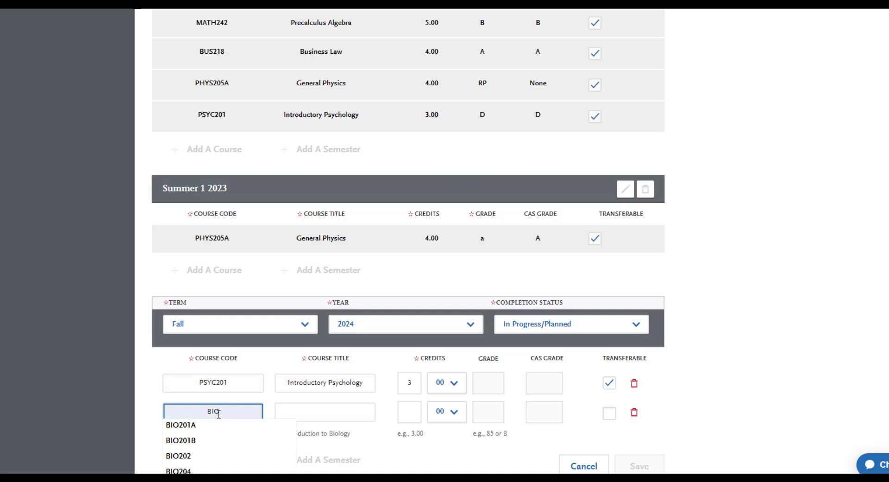
click(182, 424)
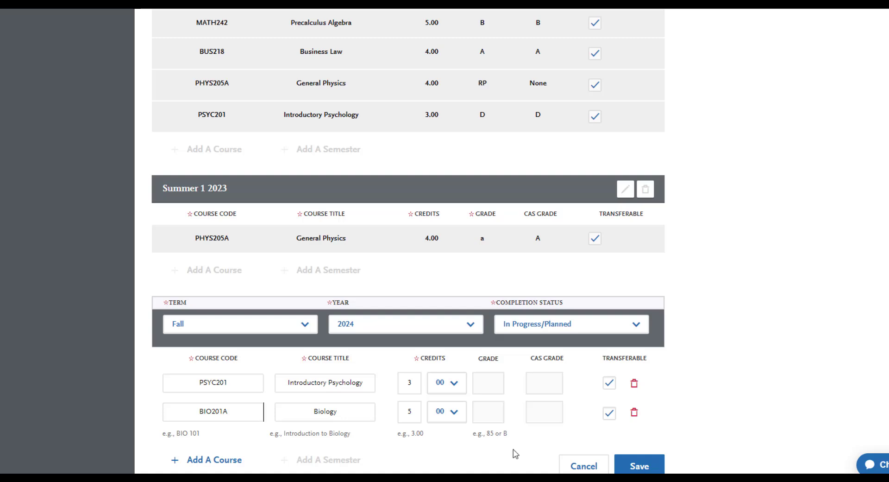
click(639, 465)
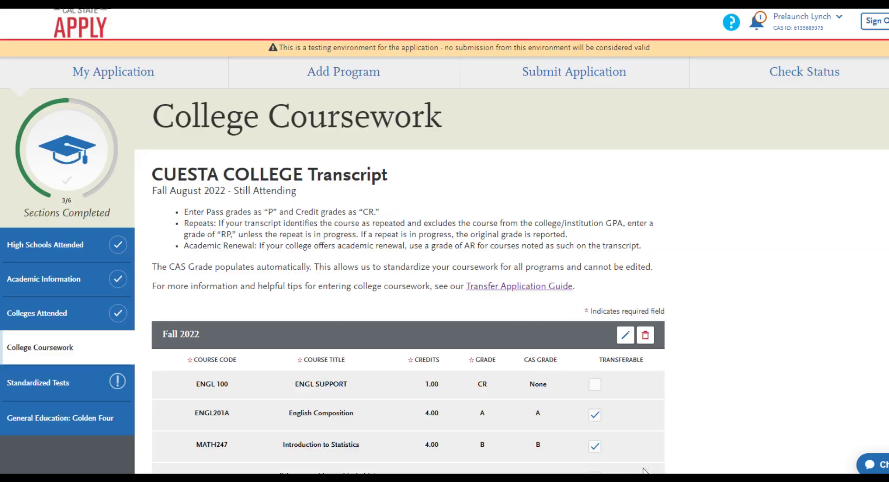
scroll(down, 3)
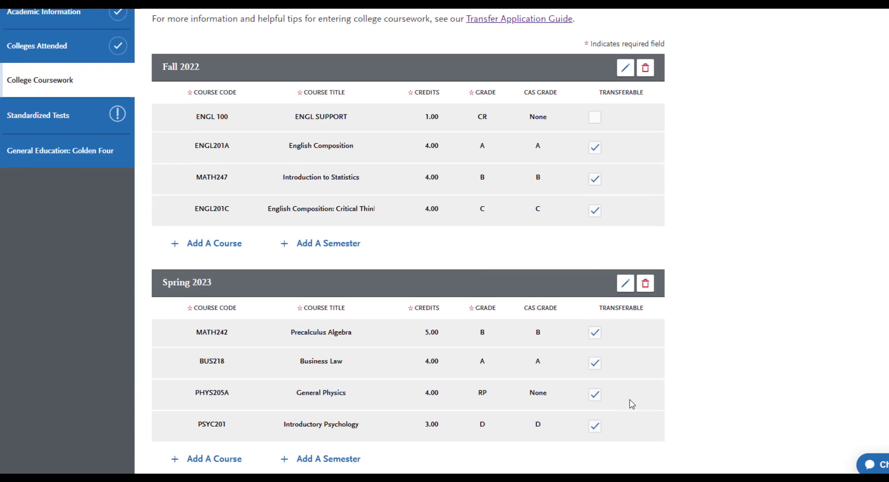
scroll(down, 3)
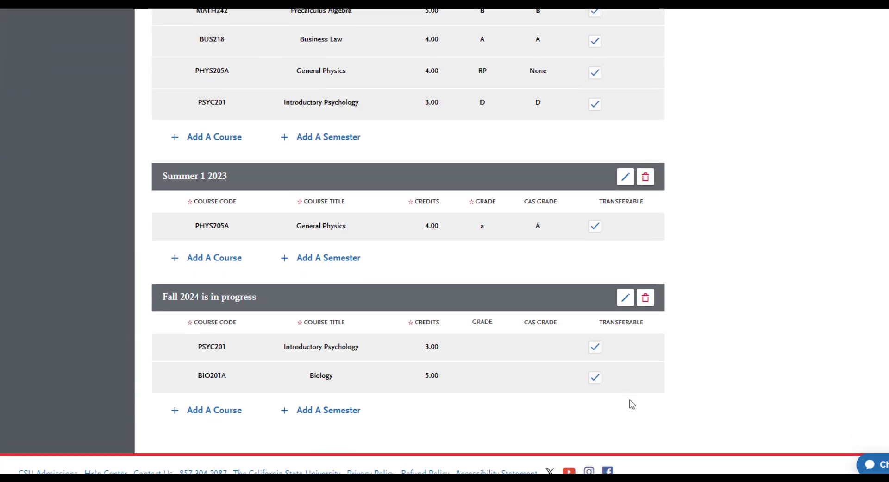
scroll(down, 3)
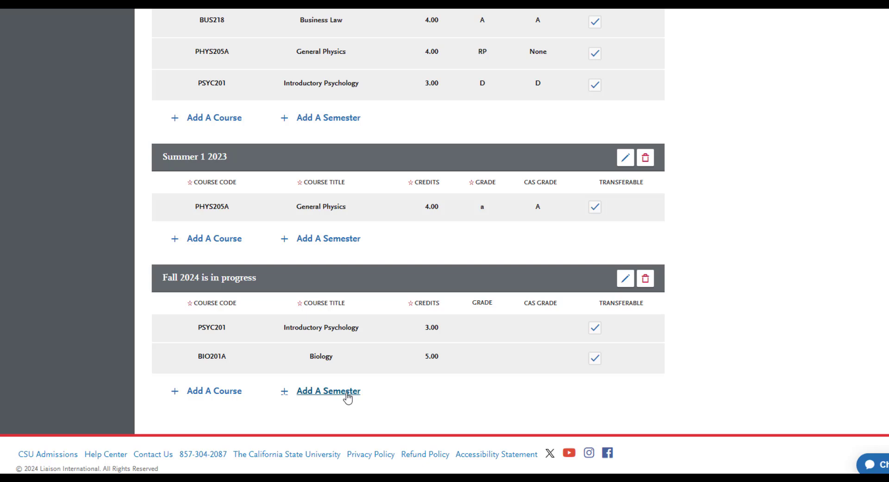
Create a Spring 2025 in-progress semester and pick a Biology course after typing BIO.
click(328, 390)
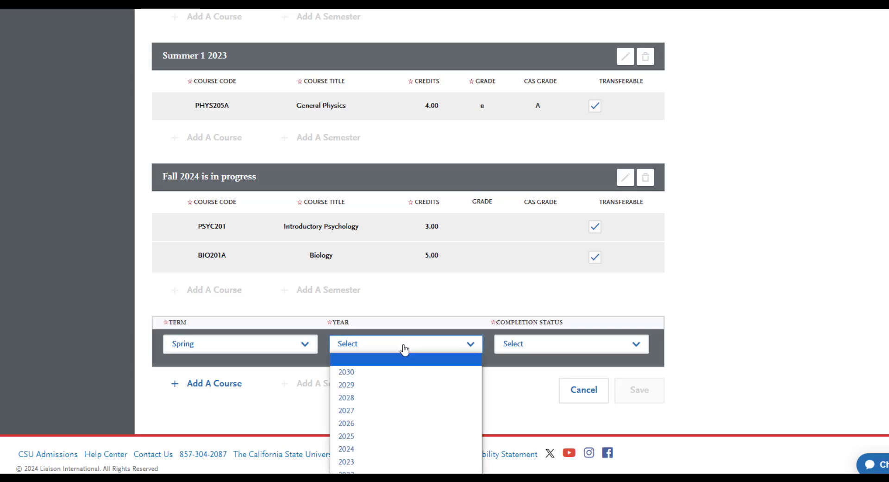
click(346, 436)
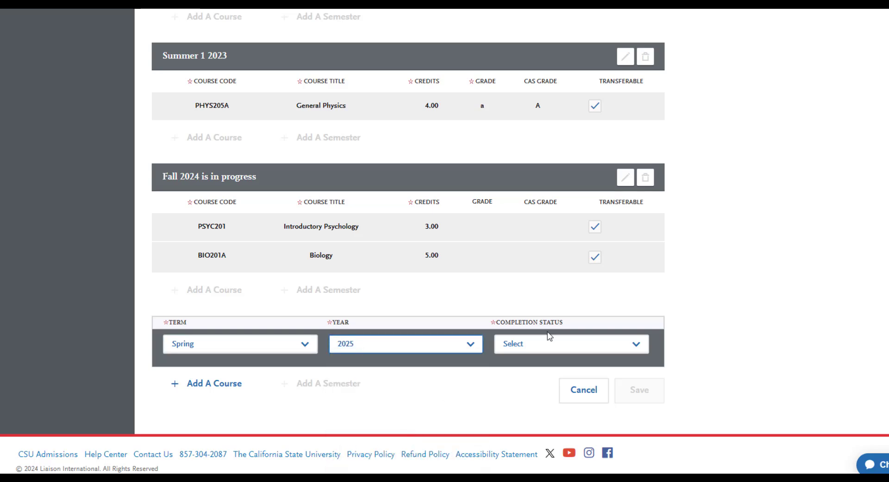
click(570, 343)
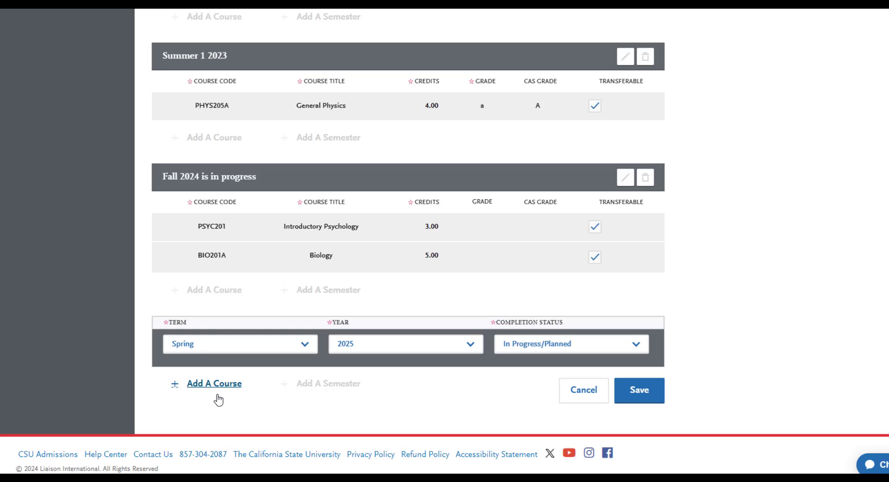
click(214, 383)
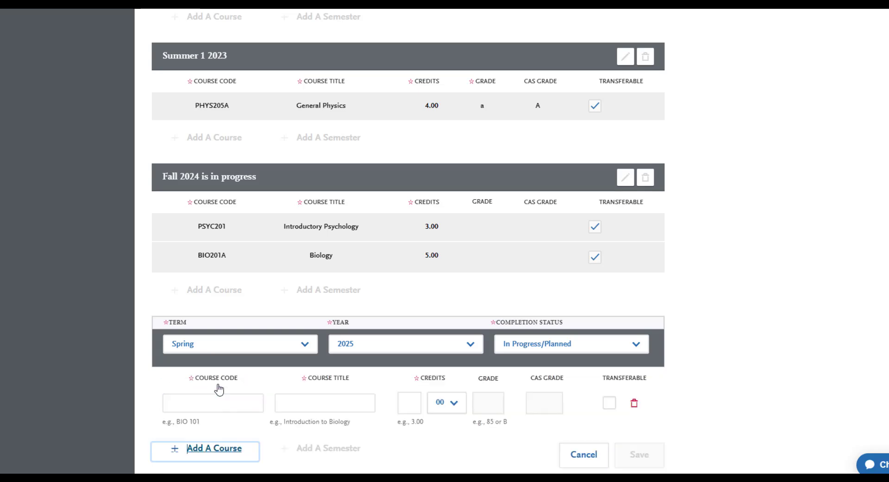
text(BIO)
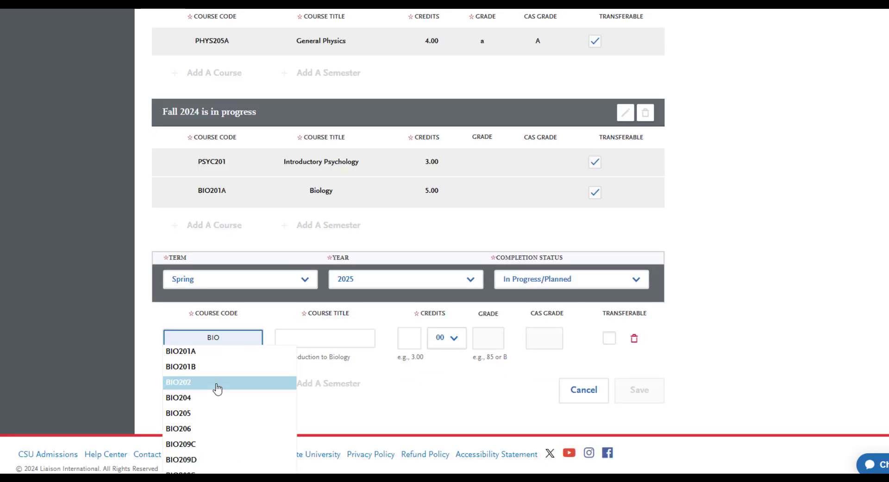
click(178, 428)
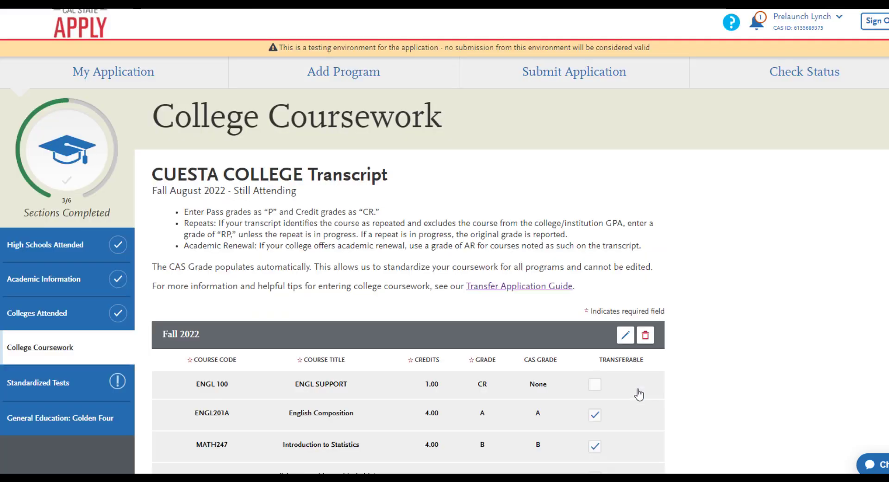
Select Yes for 'Have you completed entering your transcript?' at the page bottom.
scroll(down, 3)
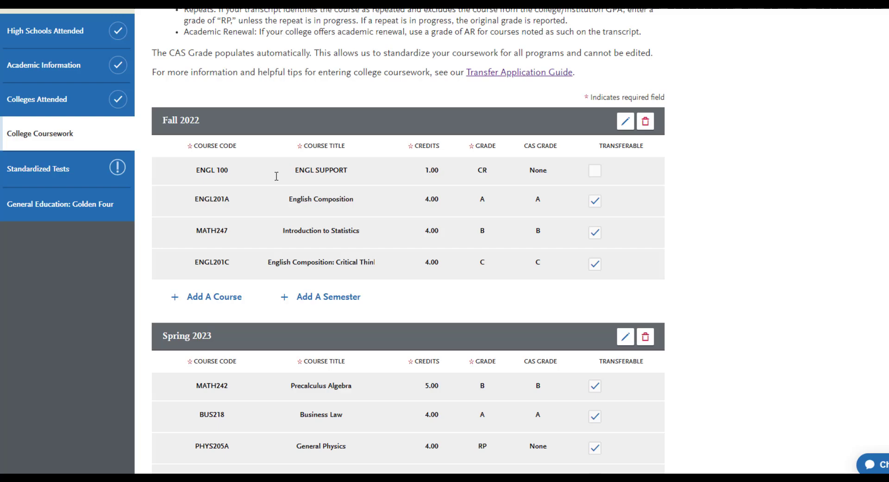
scroll(up, 3)
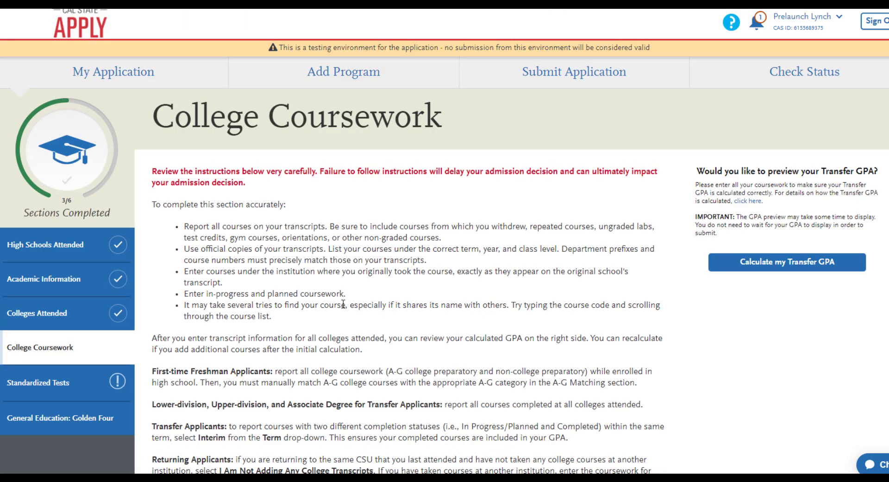
scroll(down, 3)
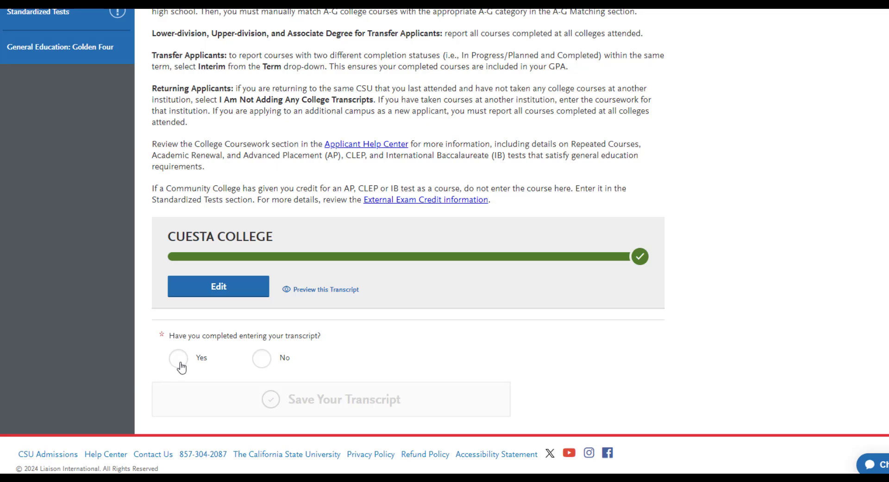
click(178, 358)
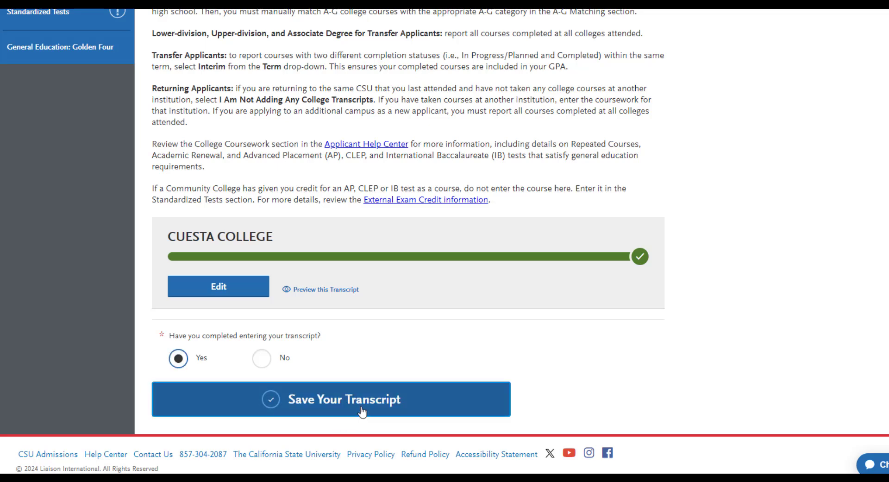